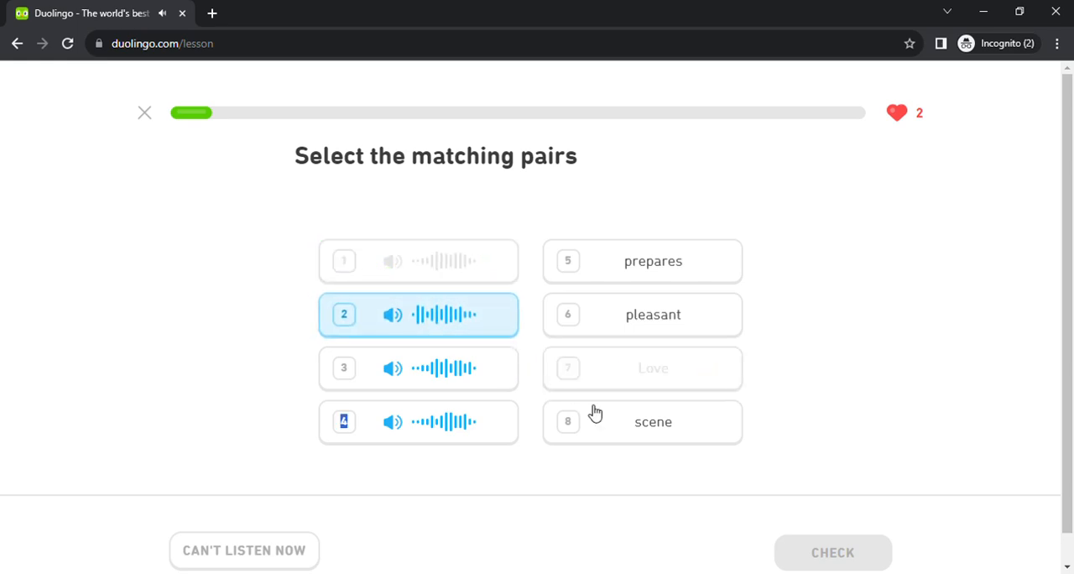
Match the last audio clip to its word, then start the translation with Kiel ni apliku
{"action": "left_click", "coordinate": [641, 262]}
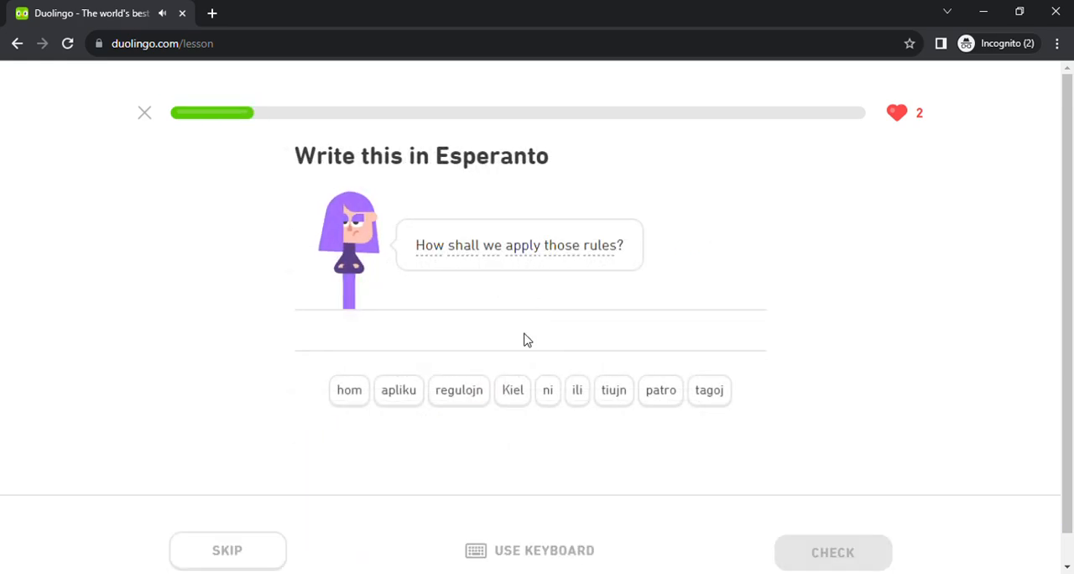
{"action": "left_click", "coordinate": [512, 389]}
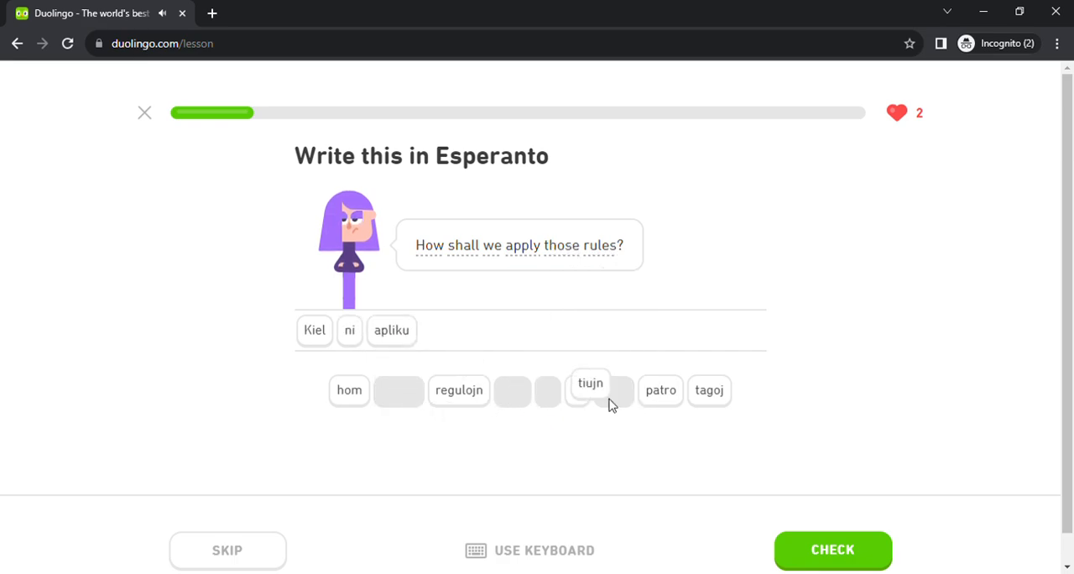
Submit the rules translation and build 'I suppose that he will arrive' from tiles
{"action": "left_click", "coordinate": [832, 551]}
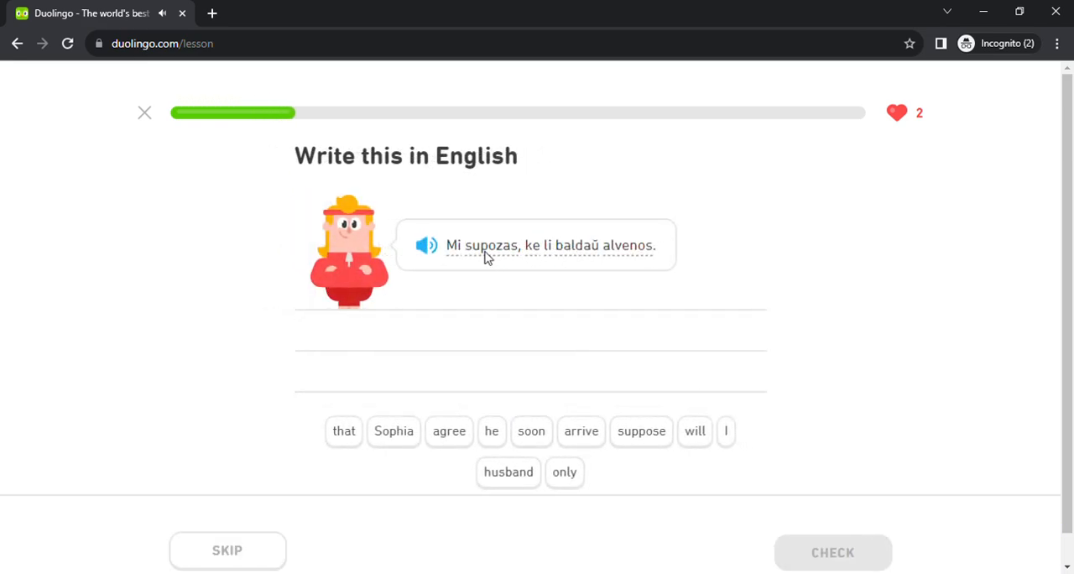
{"action": "left_click", "coordinate": [641, 430]}
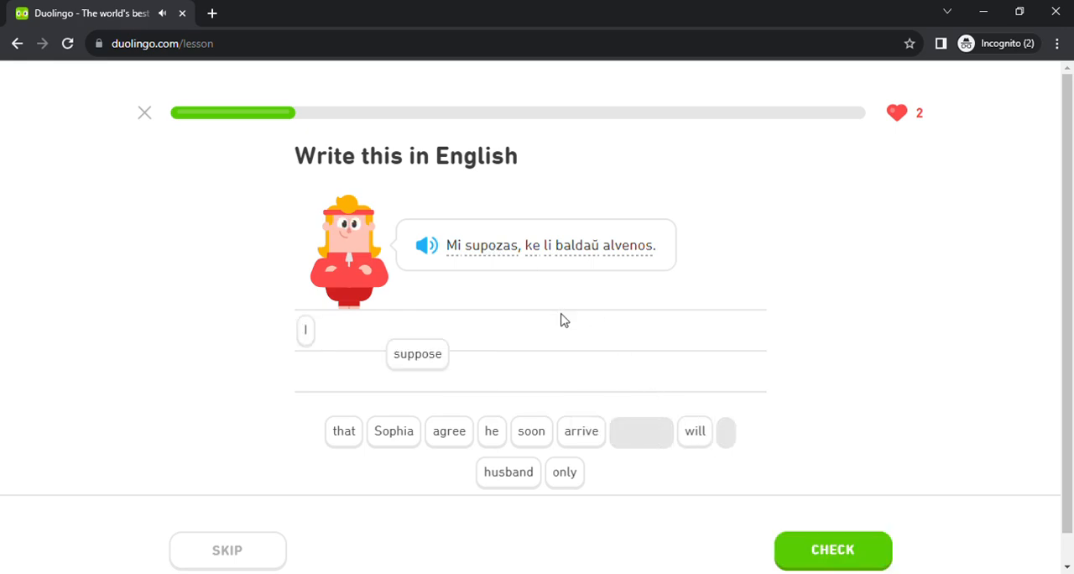
{"action": "left_click", "coordinate": [342, 432]}
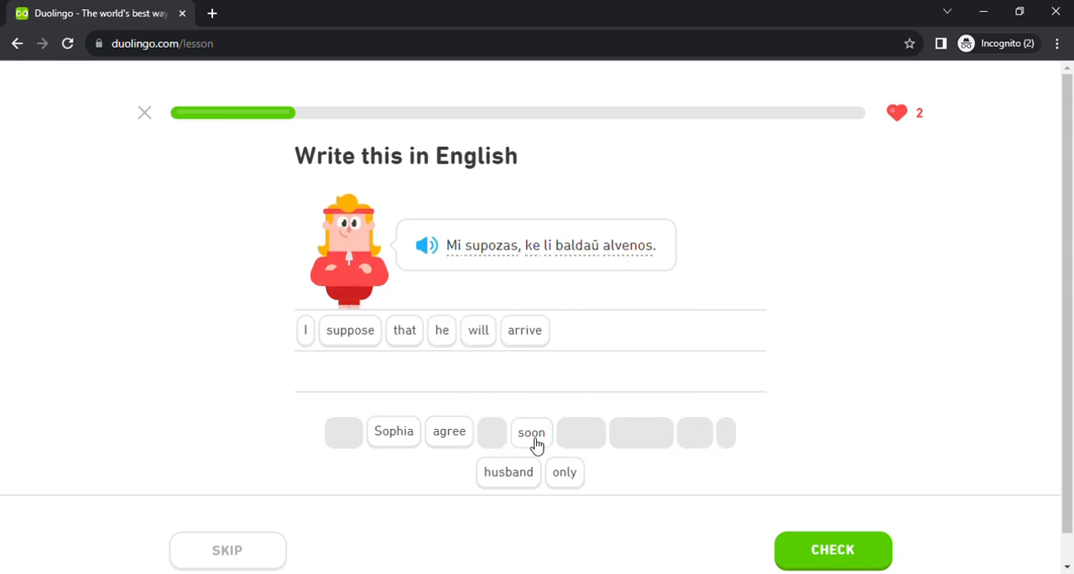
Continue, then assemble 'Li aplikis sian grandan scion al la' for the knowledge sentence
{"action": "left_click", "coordinate": [832, 551]}
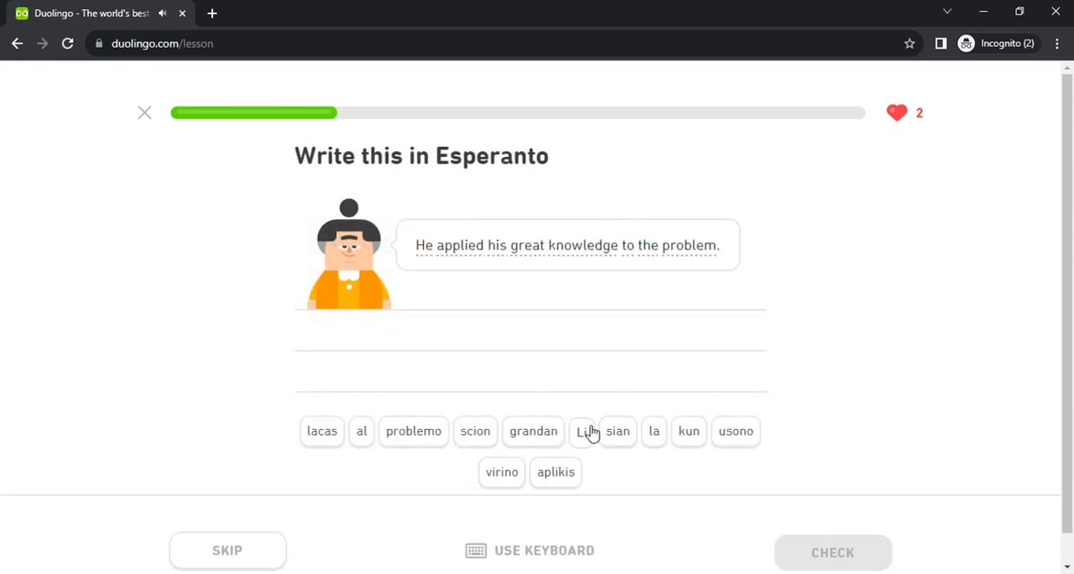
{"action": "left_click", "coordinate": [588, 430]}
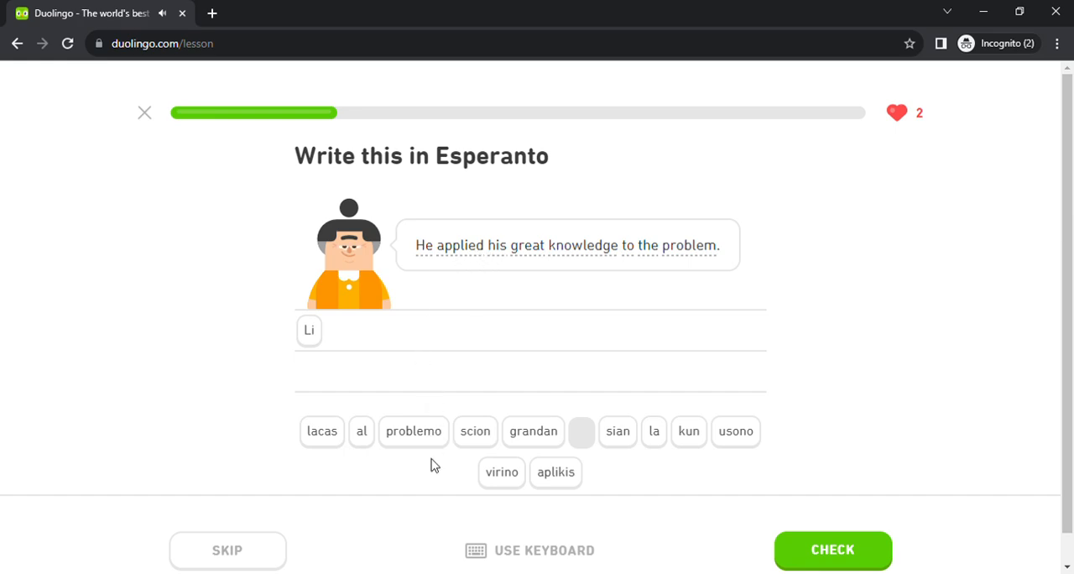
{"action": "left_click", "coordinate": [556, 472]}
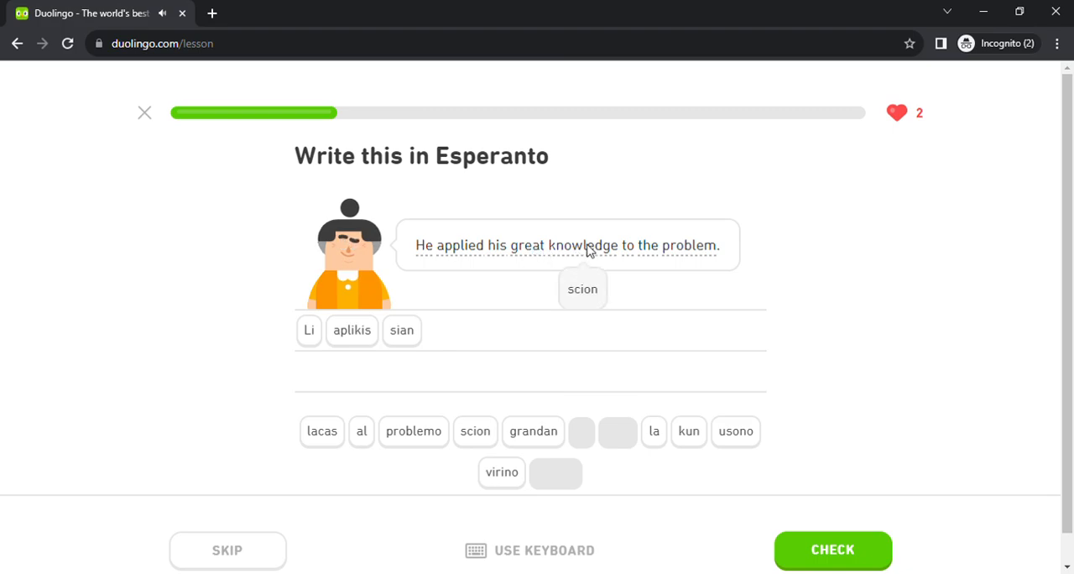
{"action": "left_click", "coordinate": [533, 429]}
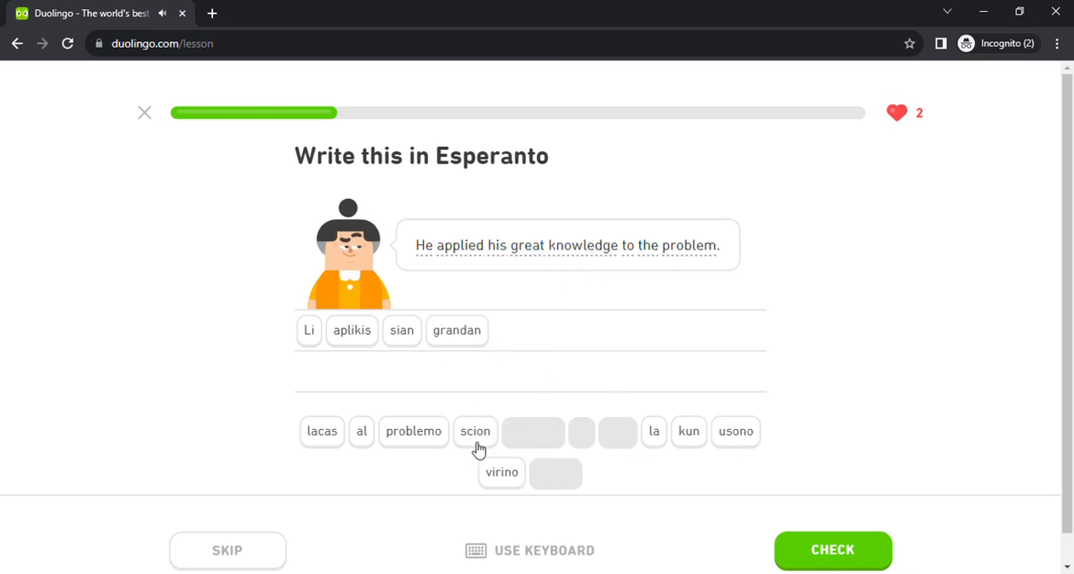
{"action": "left_click", "coordinate": [474, 430]}
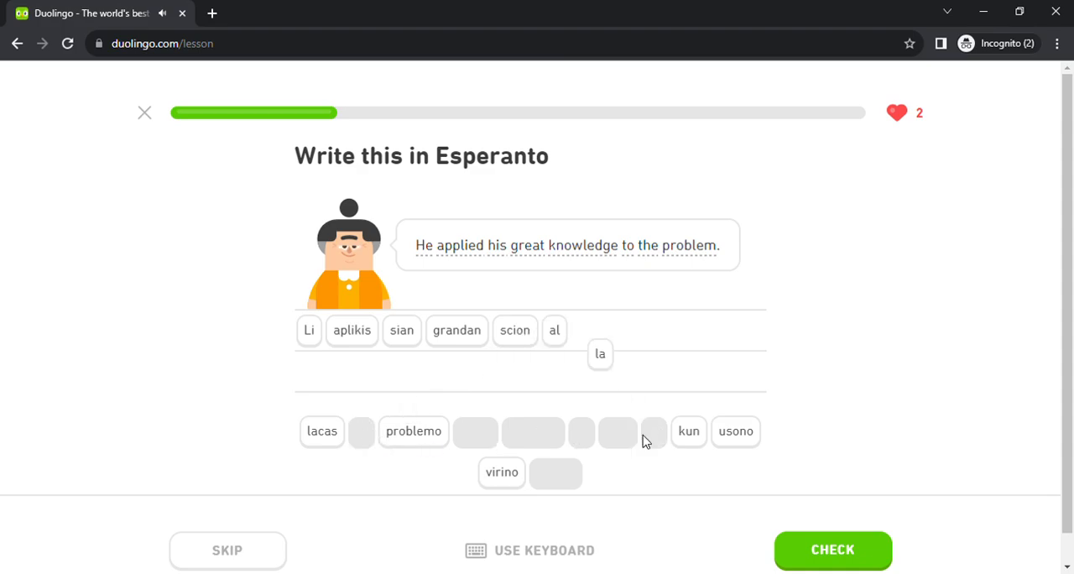
{"action": "left_click", "coordinate": [833, 551]}
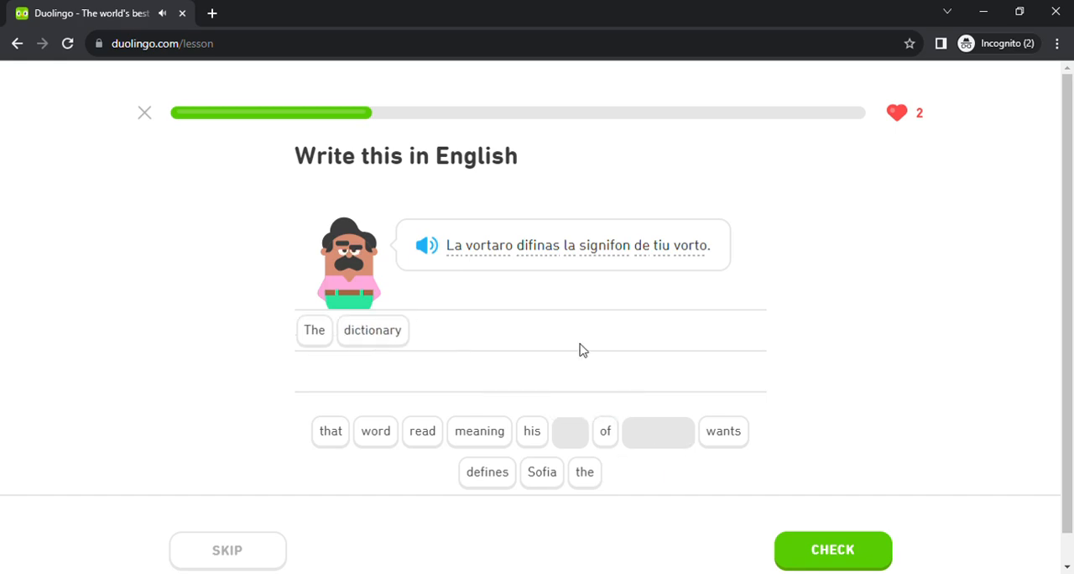
Finish 'The dictionary defines the meaning of that word' and begin the listening answer
{"action": "left_click", "coordinate": [486, 471]}
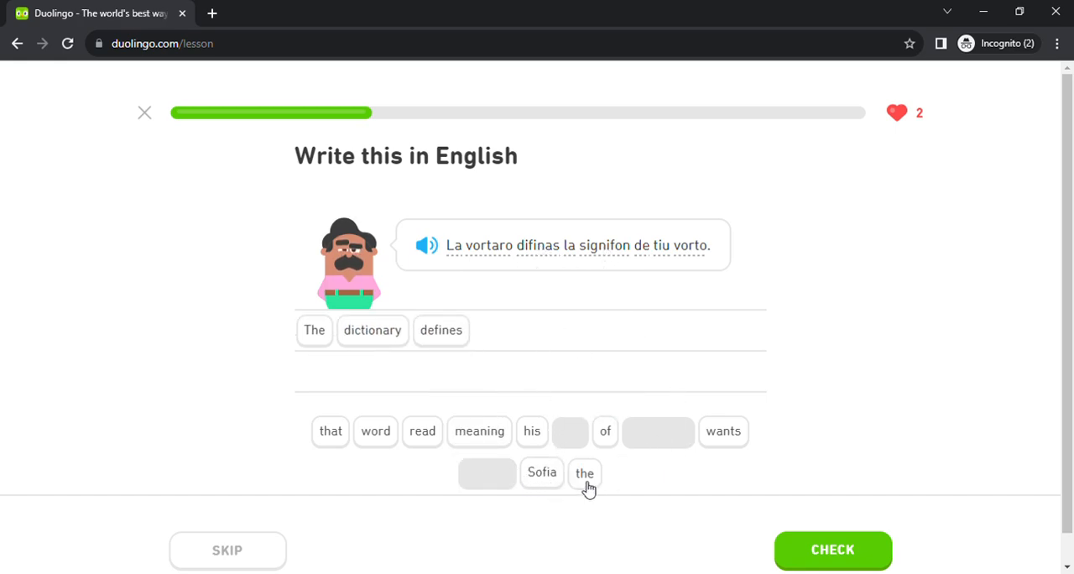
{"action": "left_click", "coordinate": [584, 473]}
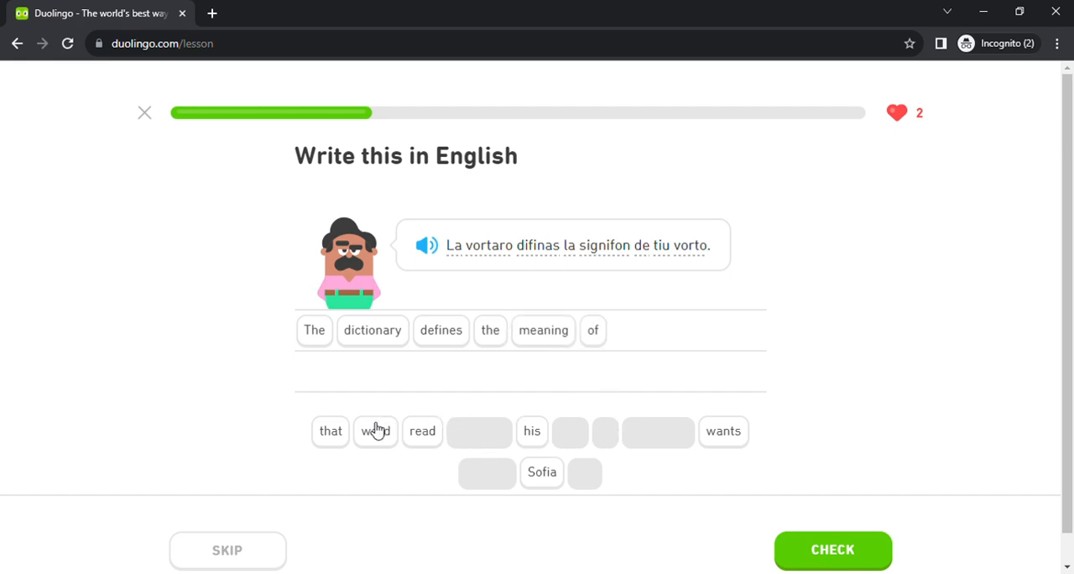
{"action": "left_click", "coordinate": [832, 550]}
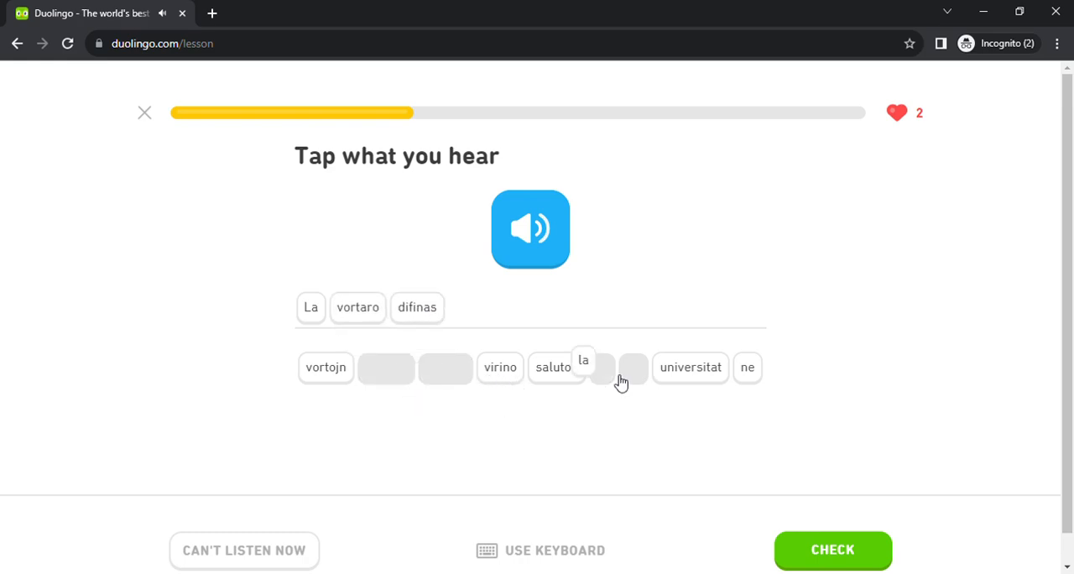
Submit the listening answer and assemble 'I assume that you are not aware that he loves you'
{"action": "left_click", "coordinate": [832, 550]}
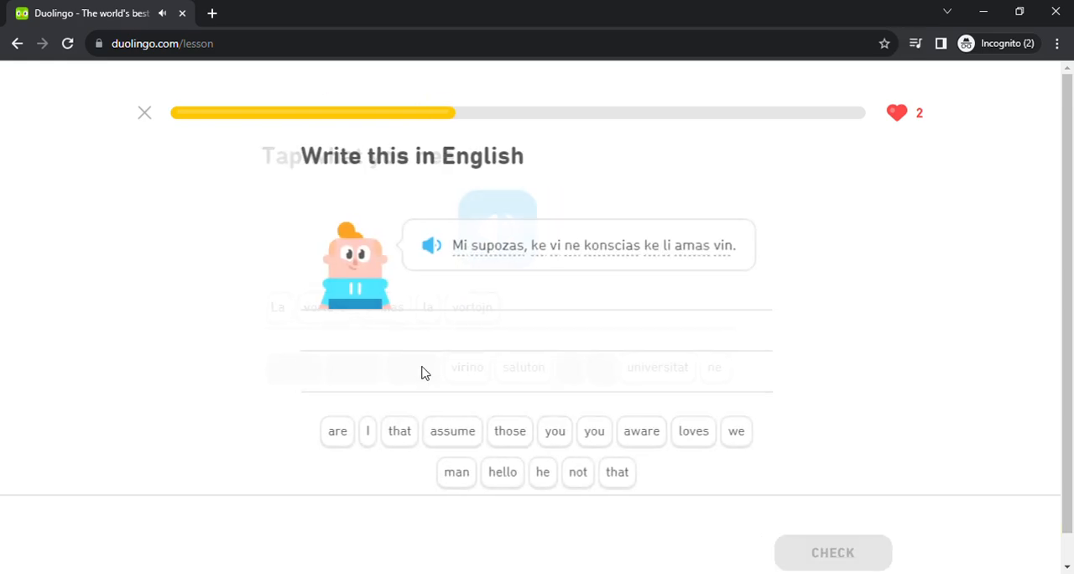
{"action": "left_click", "coordinate": [365, 431]}
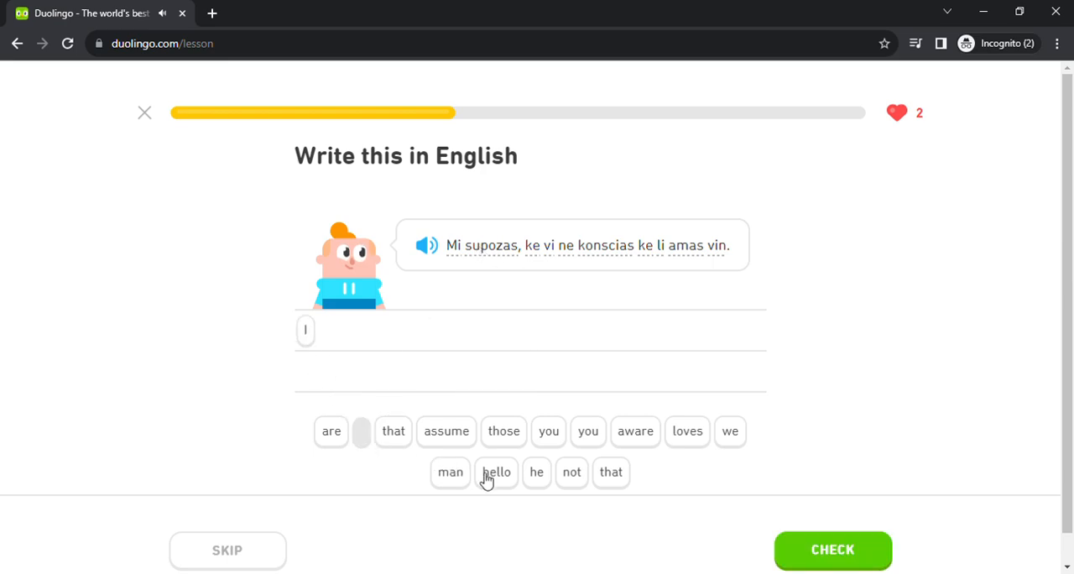
{"action": "left_click", "coordinate": [447, 429]}
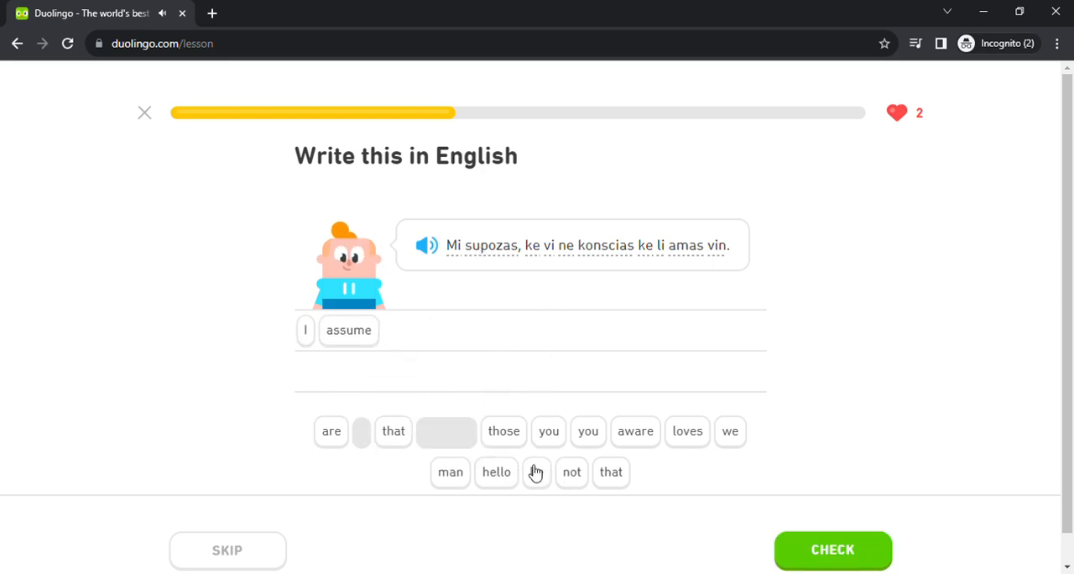
{"action": "left_click", "coordinate": [393, 430]}
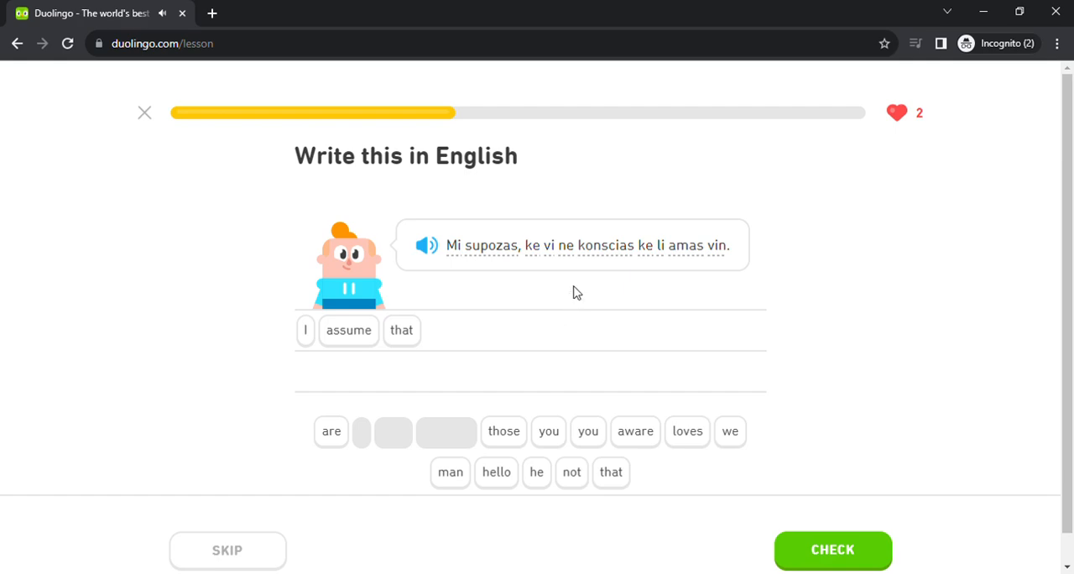
{"action": "left_click", "coordinate": [547, 429]}
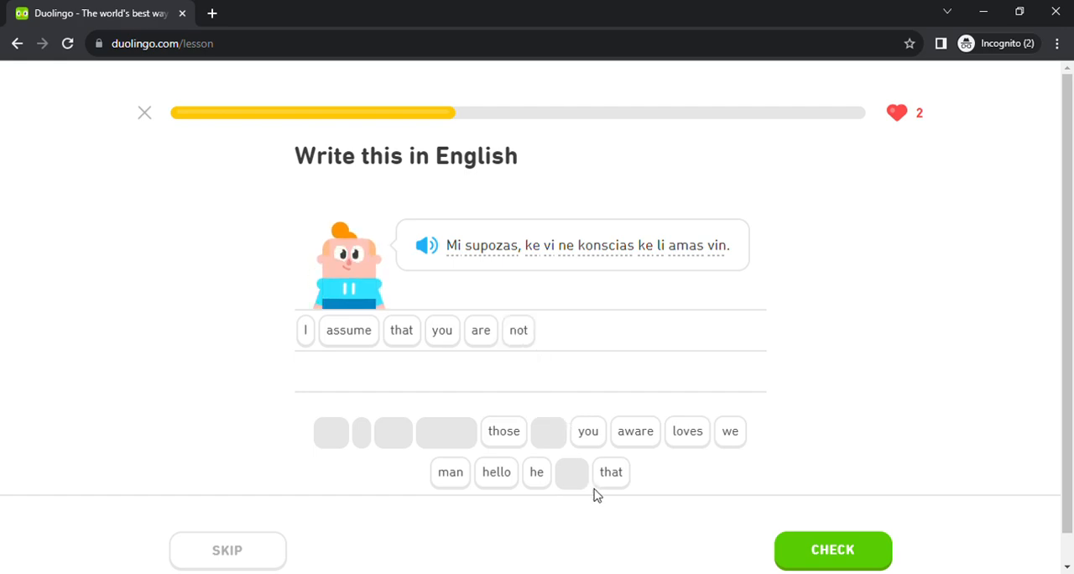
{"action": "left_click", "coordinate": [634, 429]}
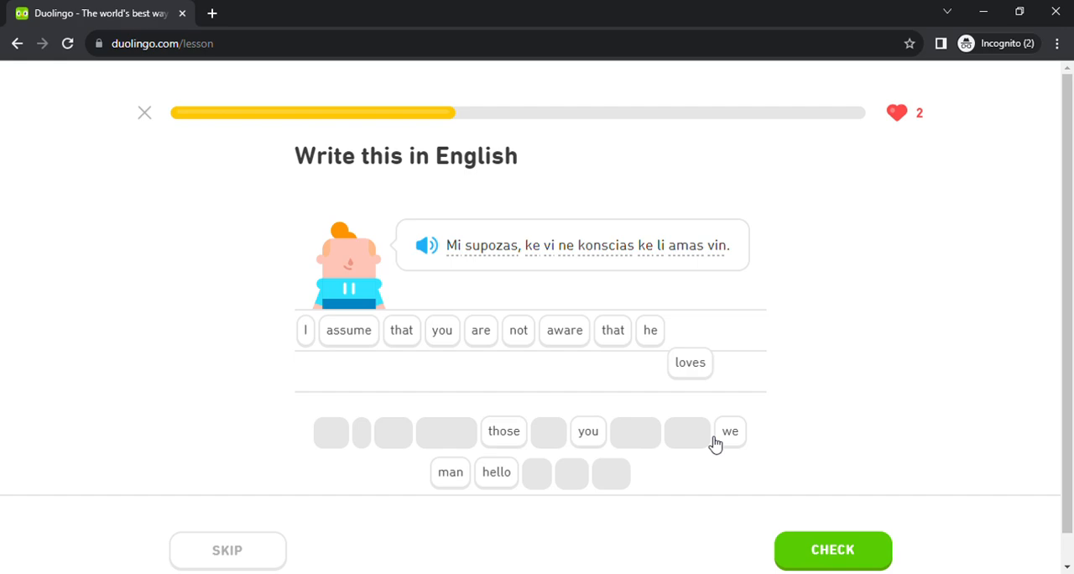
{"action": "left_click", "coordinate": [832, 550]}
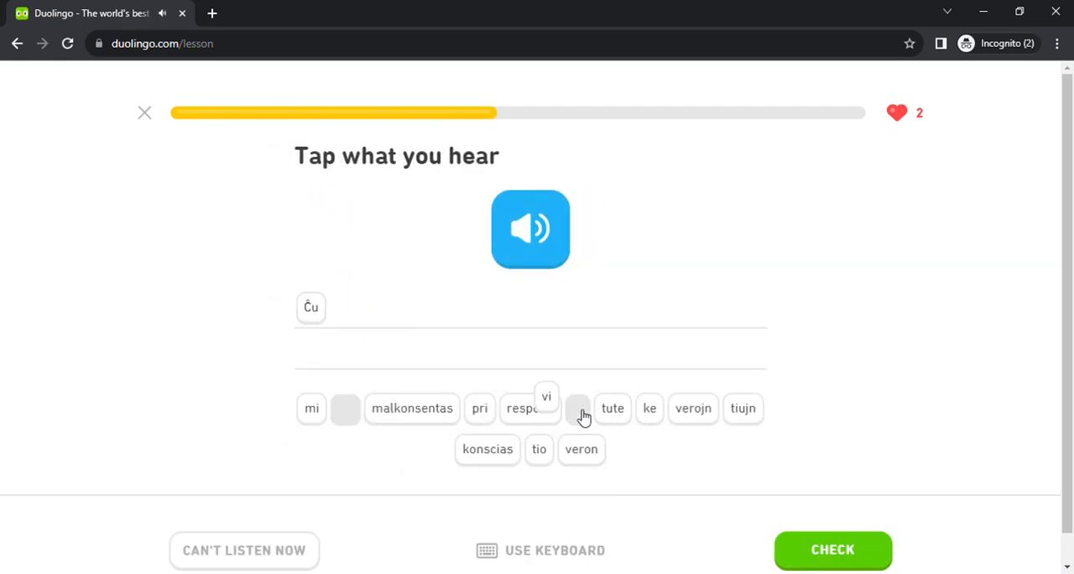
Build the heard sentence 'Ĉu vi konscias ke mi tute…' from the Esperanto tiles
{"action": "left_click", "coordinate": [547, 401]}
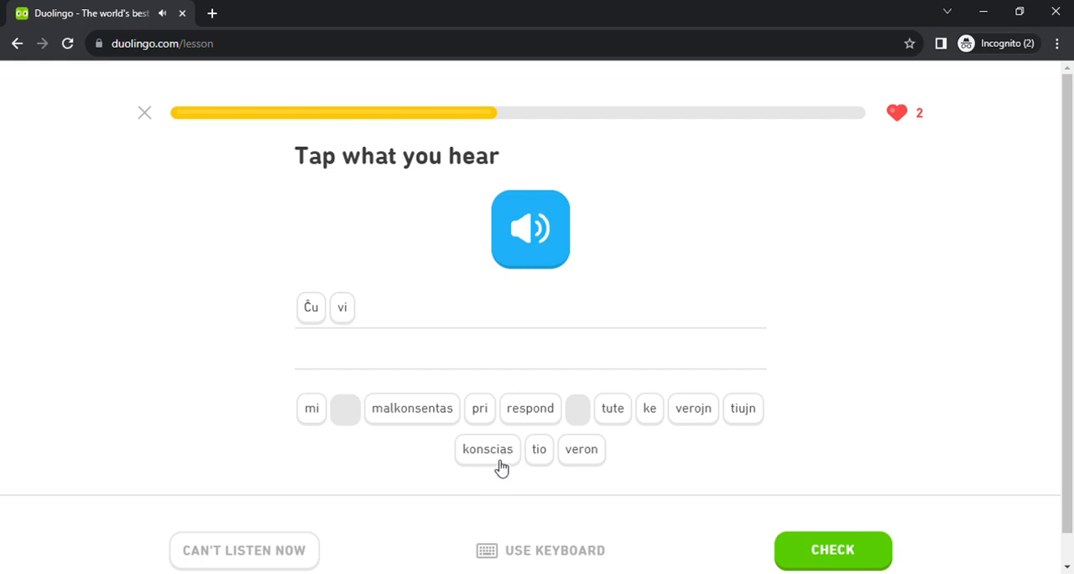
{"action": "left_click", "coordinate": [487, 449]}
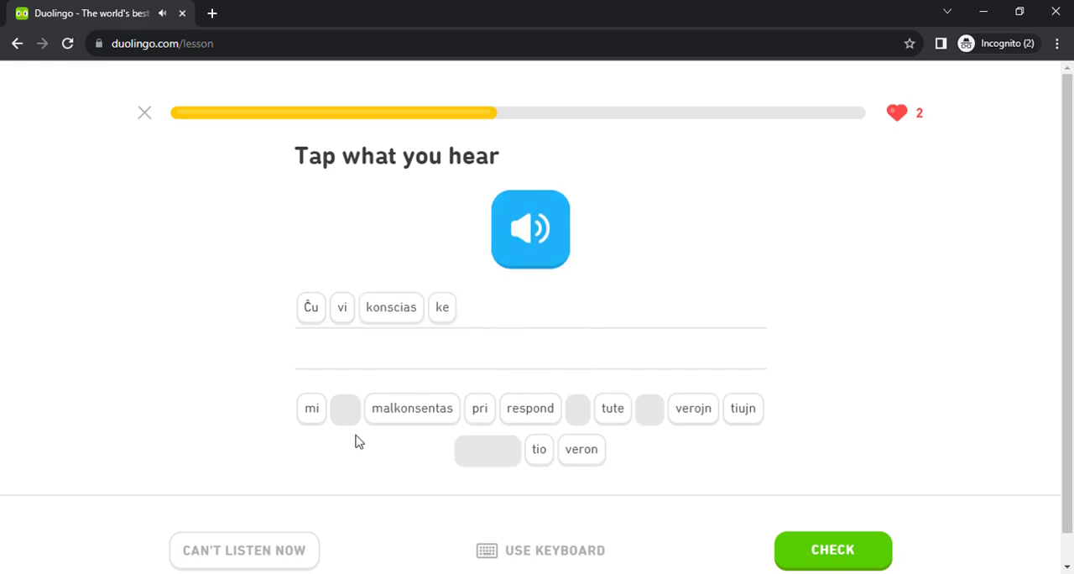
{"action": "left_click", "coordinate": [312, 409]}
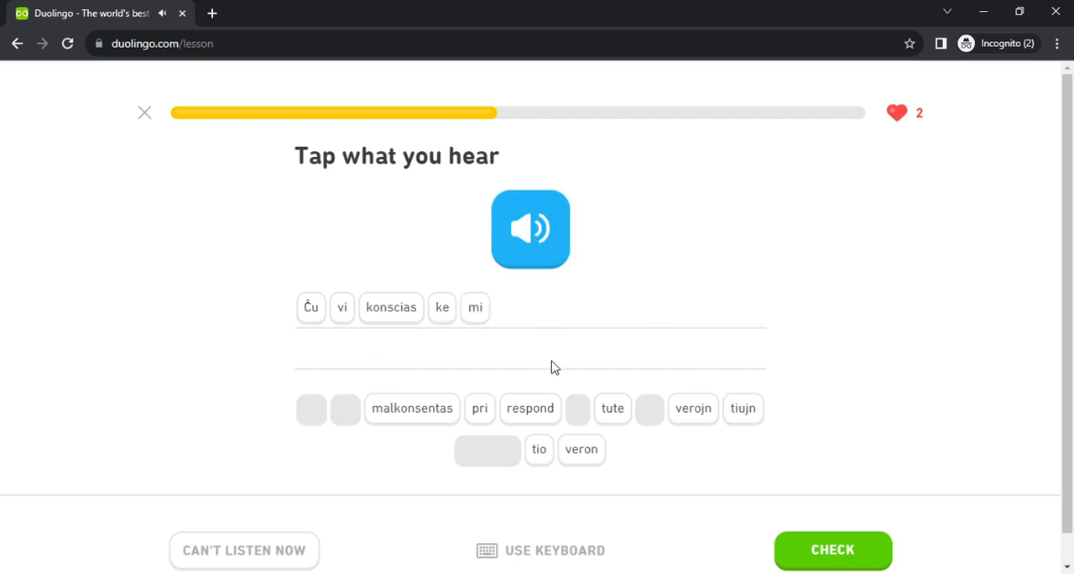
{"action": "left_click", "coordinate": [613, 410]}
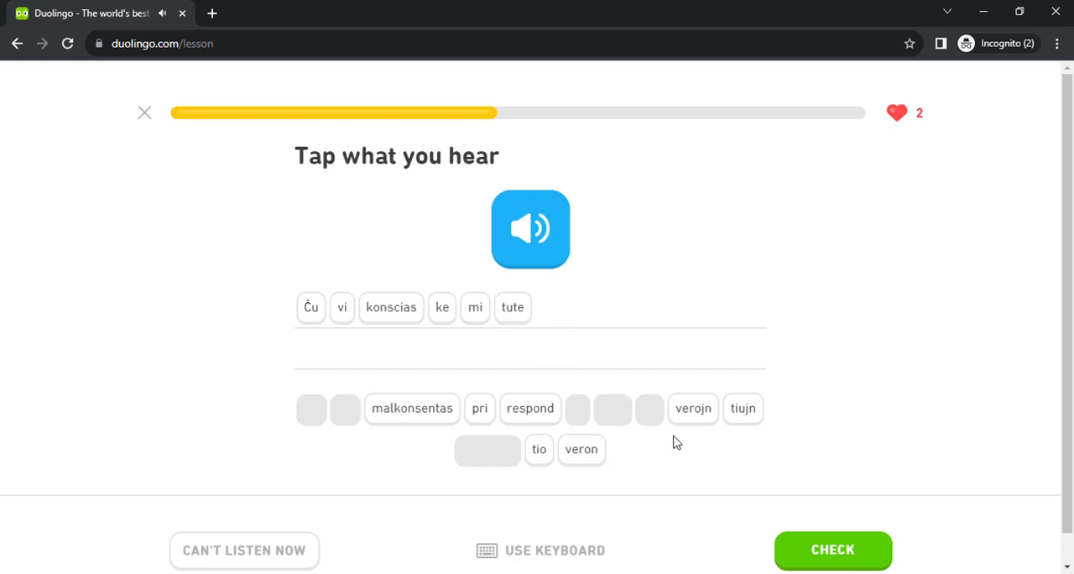
{"action": "left_click", "coordinate": [411, 409]}
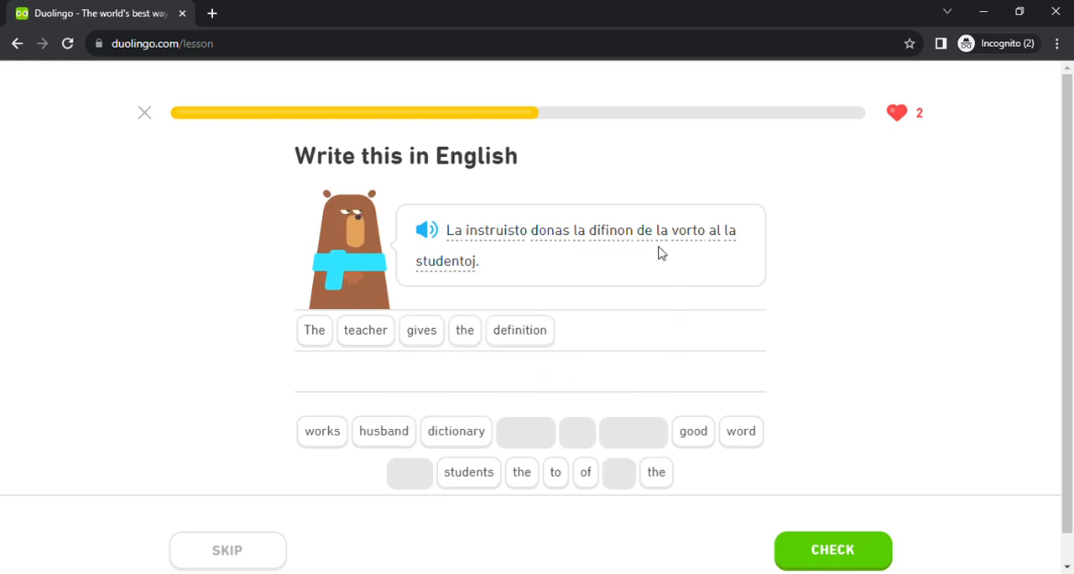
Complete 'The teacher gives the definition of the word to the students' and check it
{"action": "left_click", "coordinate": [584, 471]}
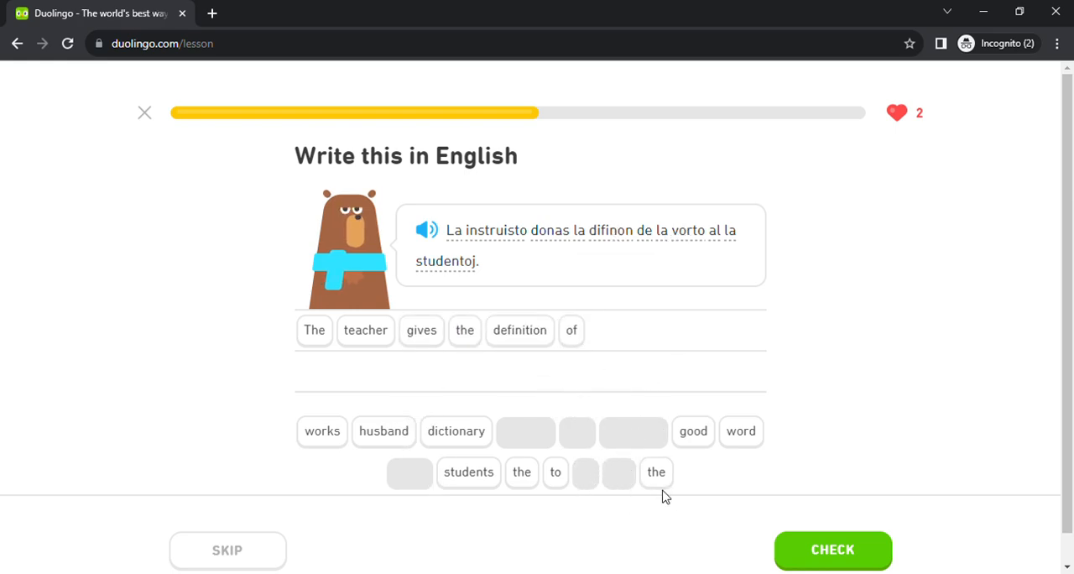
{"action": "left_click", "coordinate": [656, 472]}
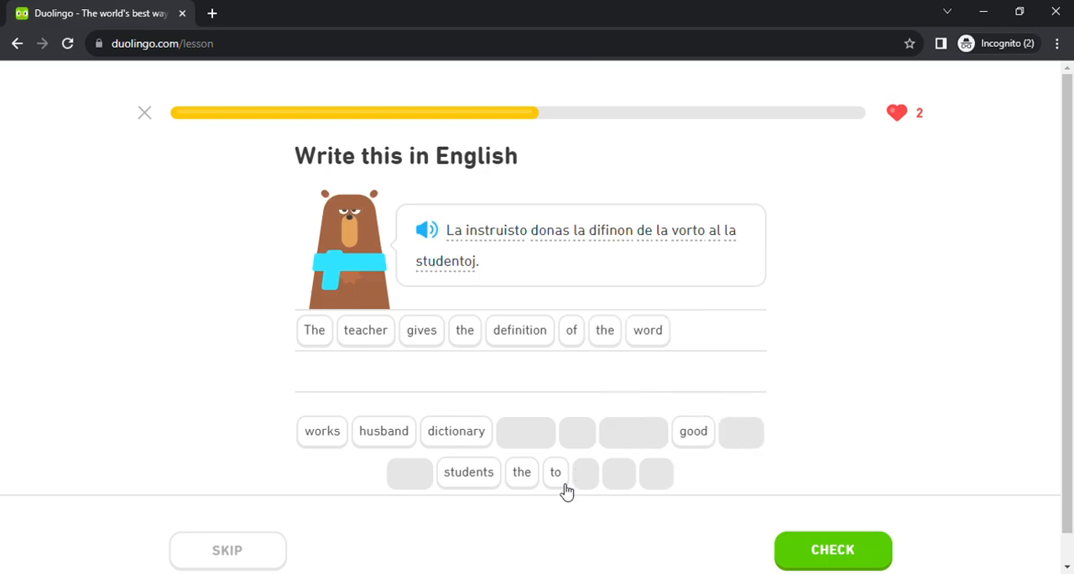
{"action": "left_click", "coordinate": [555, 471]}
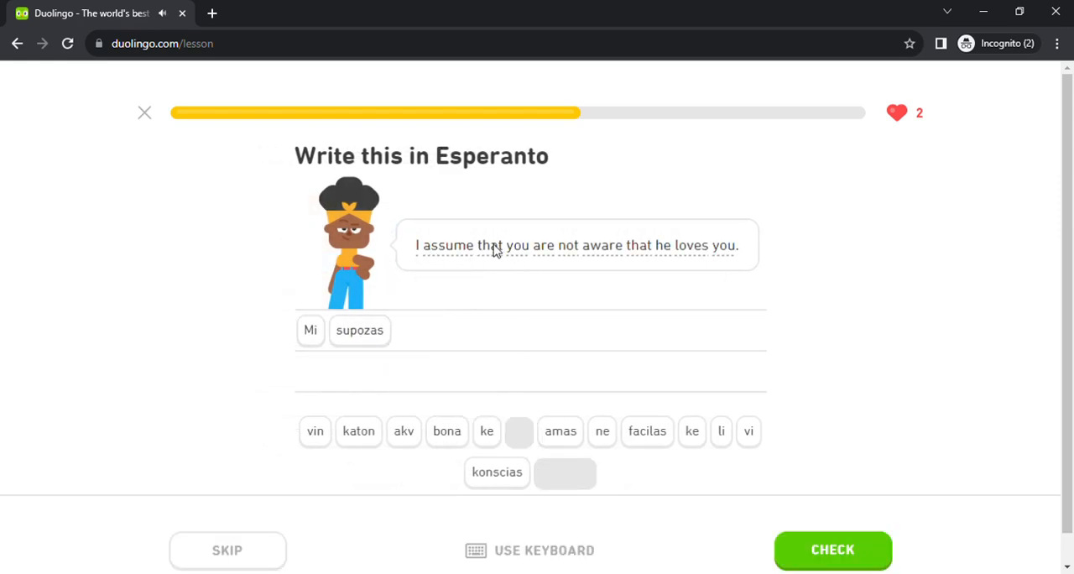
Assemble 'Mi supozas ke vi ne konscias ke li amas vin' from the tiles
{"action": "left_click", "coordinate": [691, 429]}
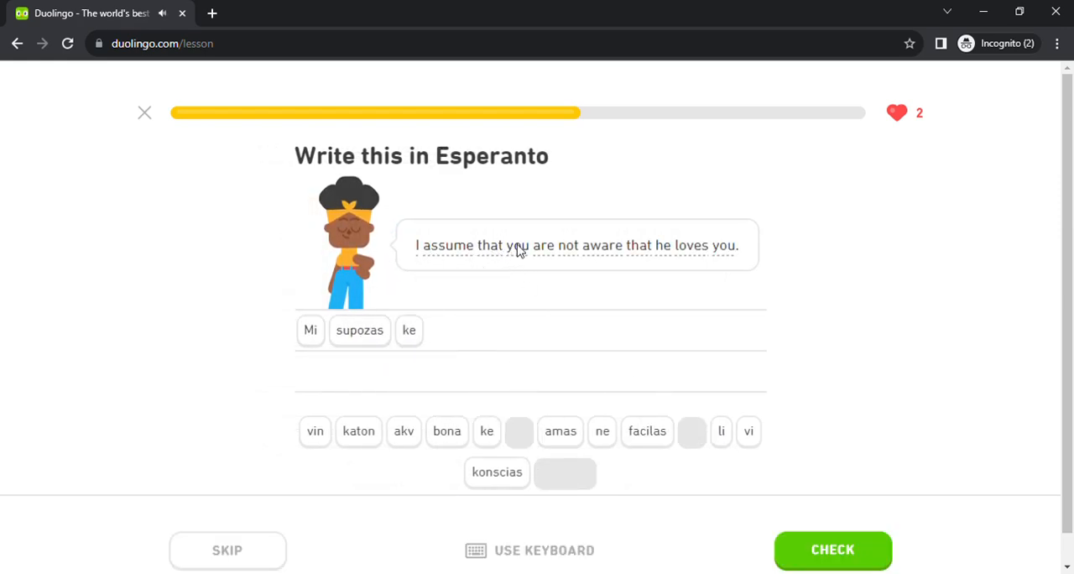
{"action": "mouse_move", "coordinate": [762, 450]}
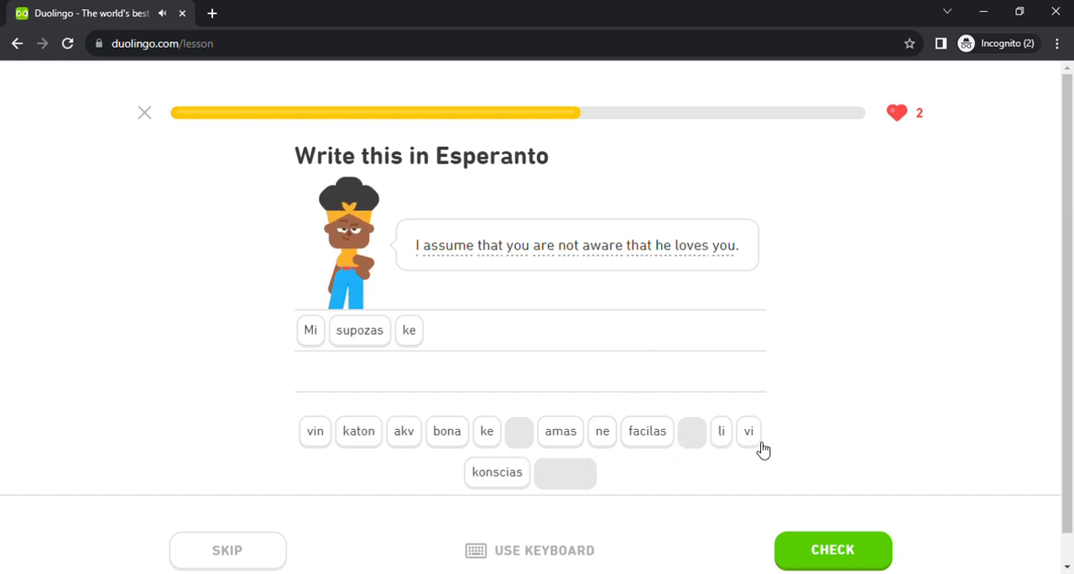
{"action": "left_click", "coordinate": [748, 429]}
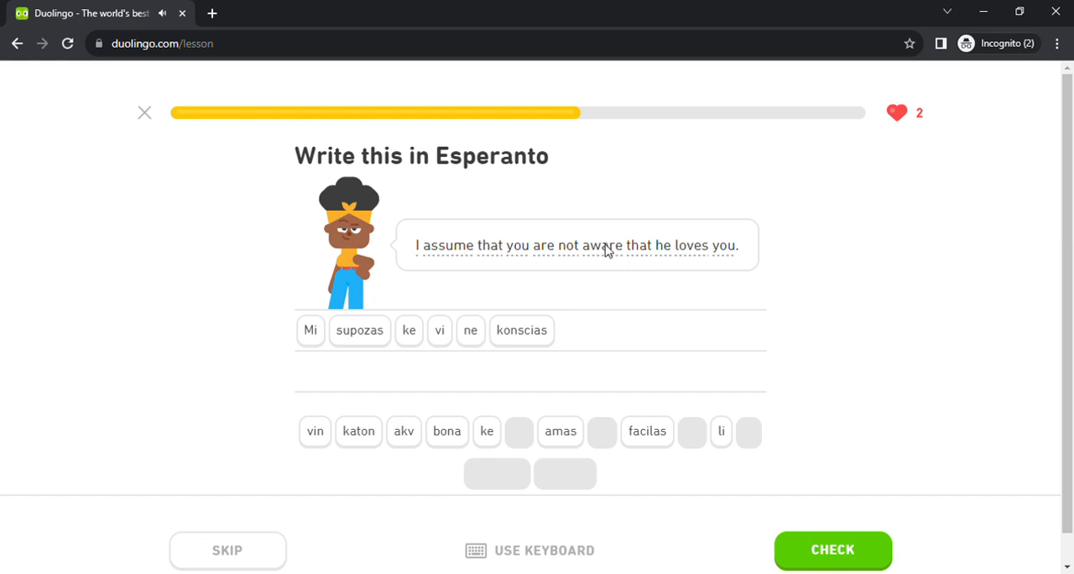
{"action": "left_click", "coordinate": [486, 431]}
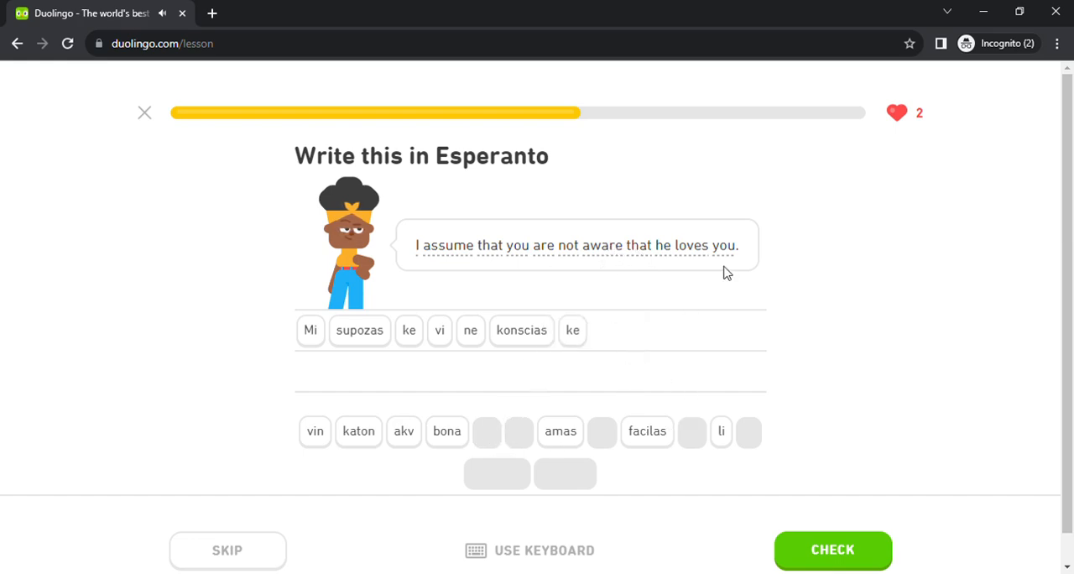
{"action": "left_click", "coordinate": [721, 430]}
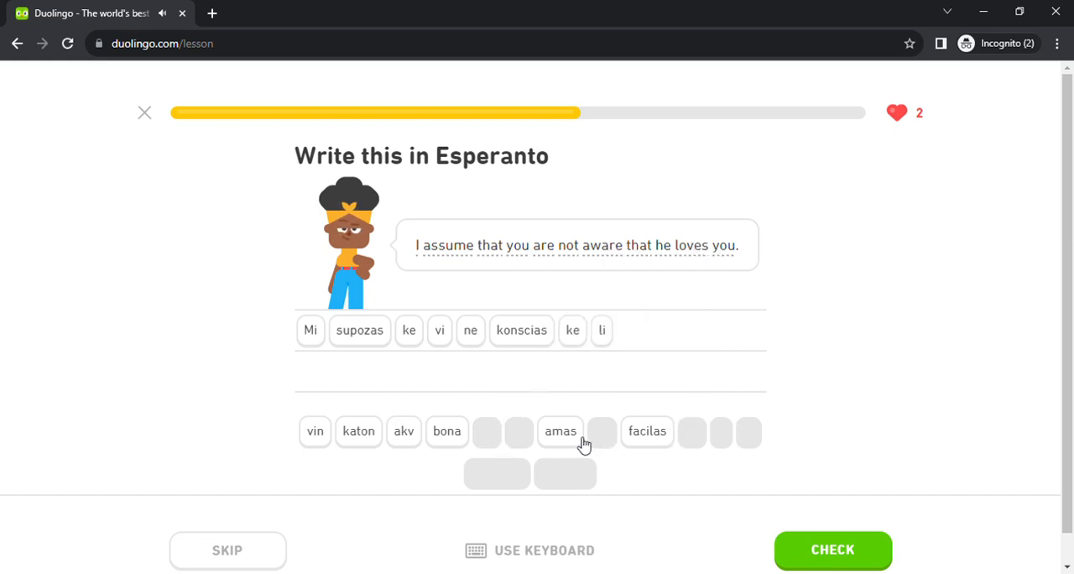
{"action": "left_click", "coordinate": [560, 430]}
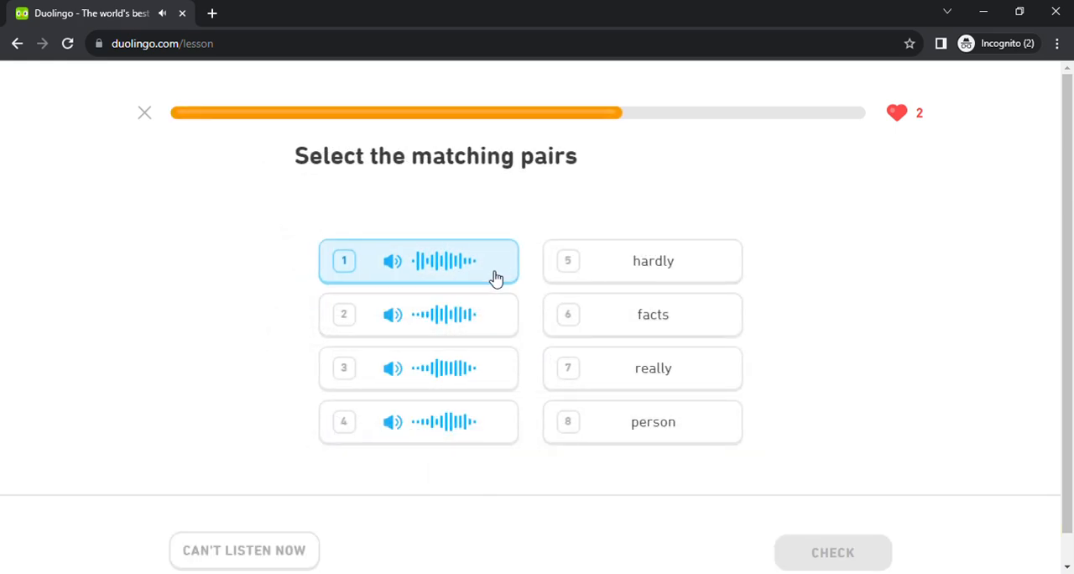
Pair the spoken clips with facts, person, hardly and really
{"action": "left_click", "coordinate": [418, 315]}
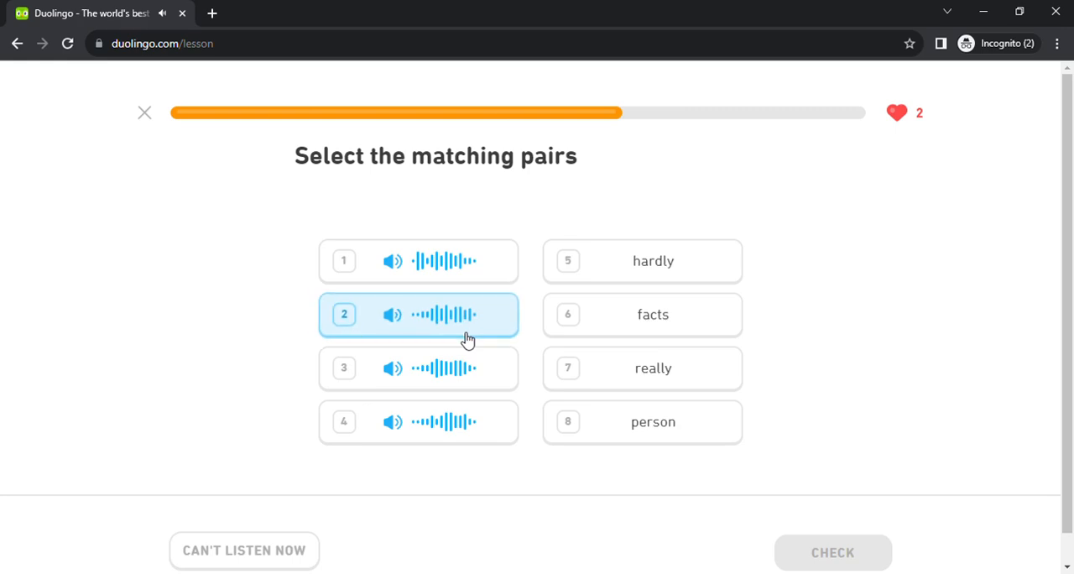
{"action": "left_click", "coordinate": [418, 368]}
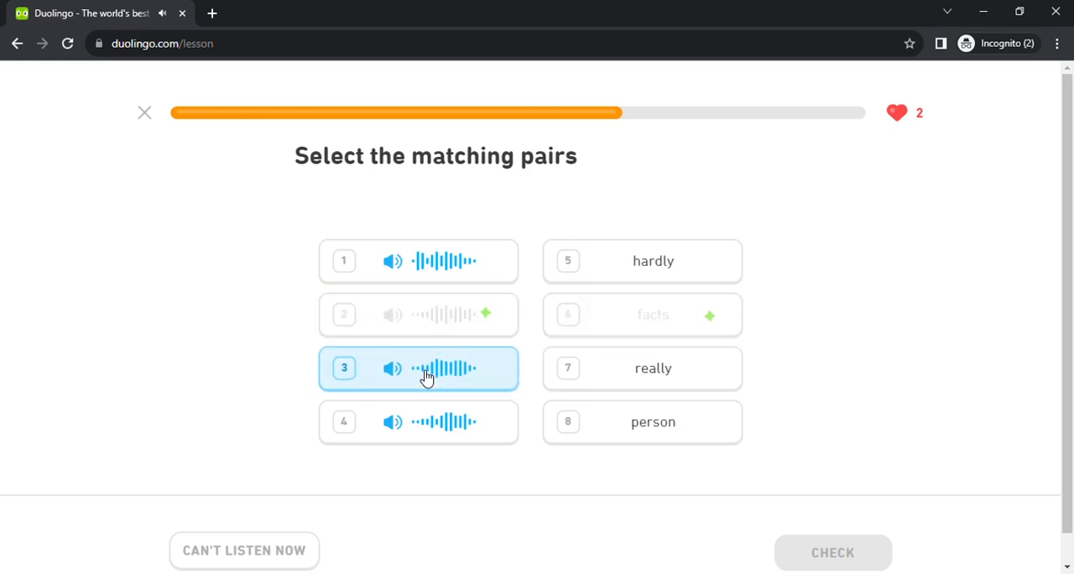
{"action": "left_click", "coordinate": [418, 423]}
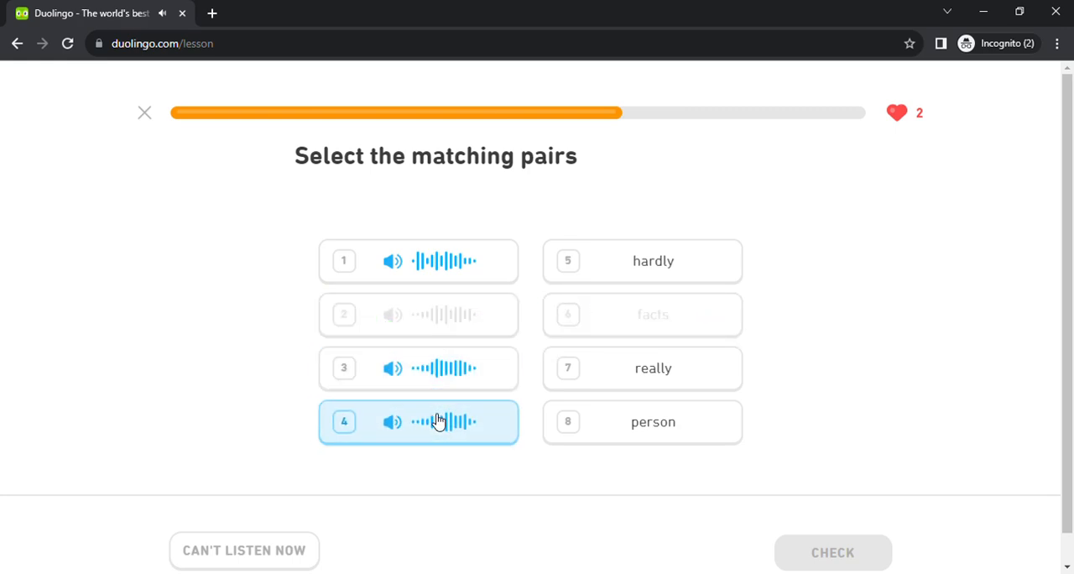
{"action": "left_click", "coordinate": [418, 369]}
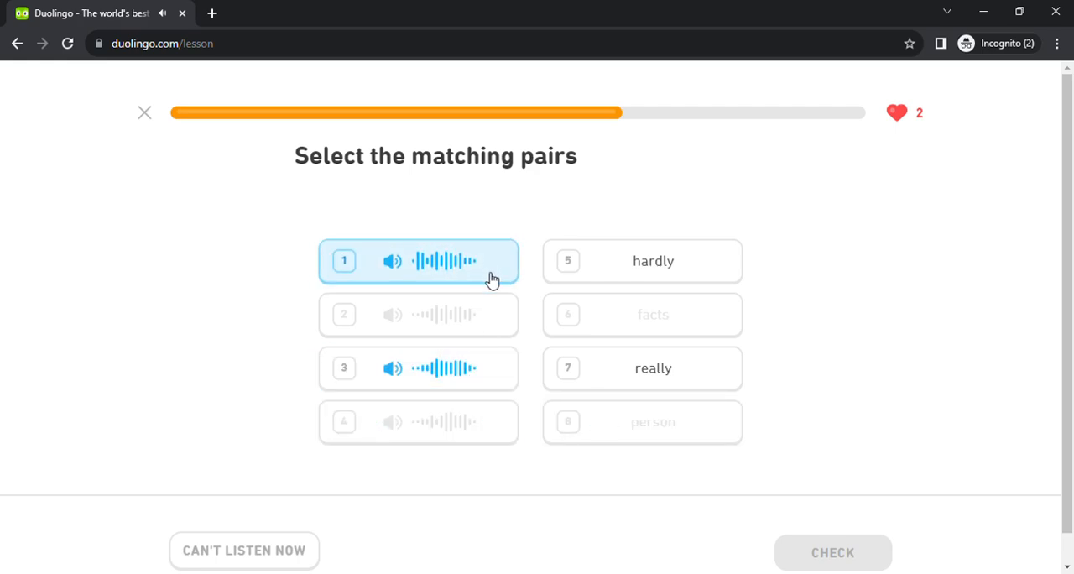
{"action": "left_click", "coordinate": [418, 262]}
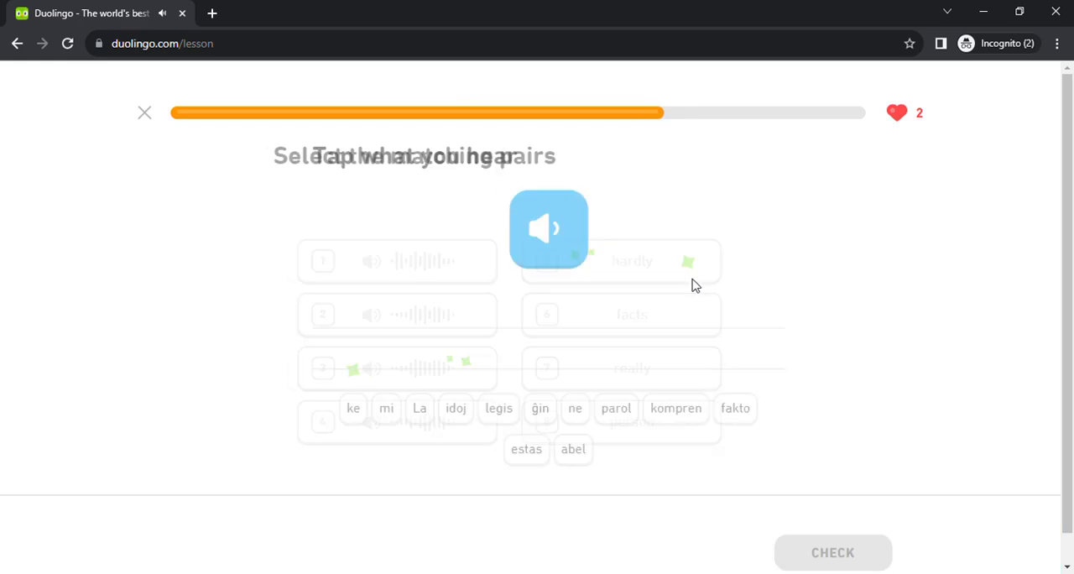
Build the heard sentence 'La fakto estas ke mi ne legis…' and submit it
{"action": "left_click", "coordinate": [419, 409]}
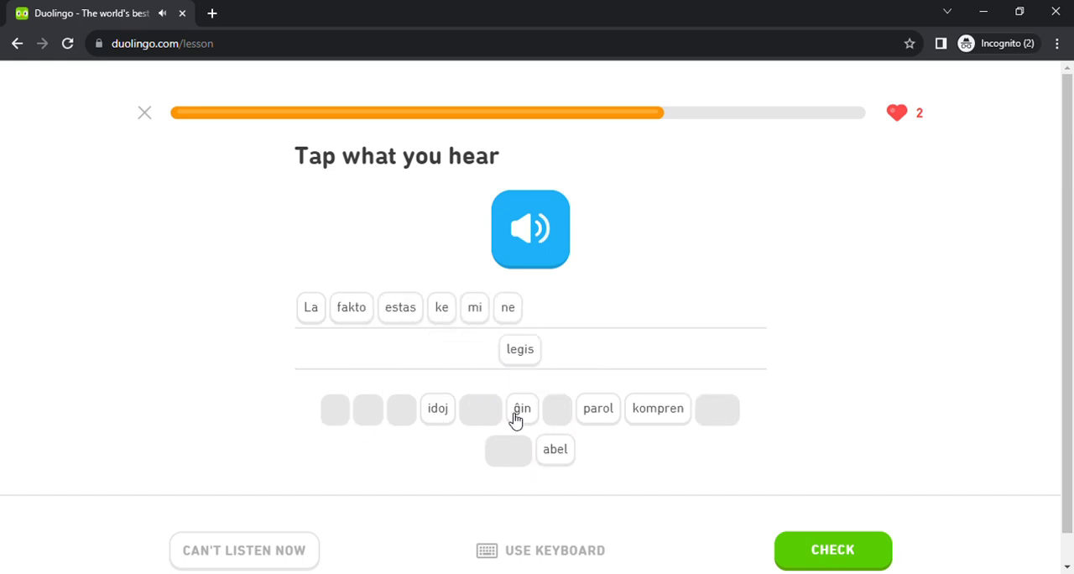
{"action": "left_click", "coordinate": [832, 550]}
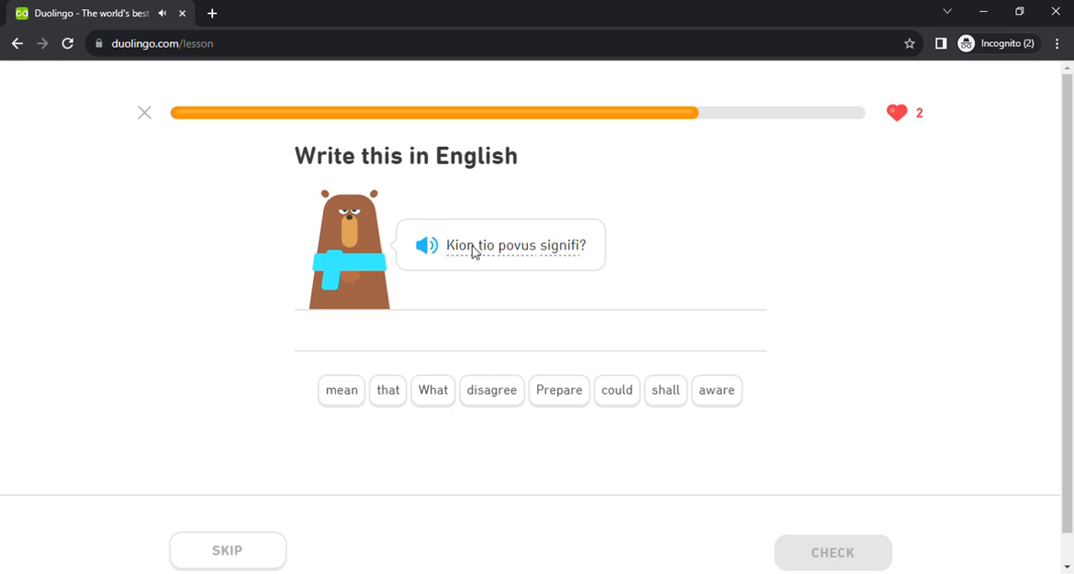
Answer 'What could that mean' with the tiles, check it and continue to the next exercise
{"action": "left_click", "coordinate": [433, 389]}
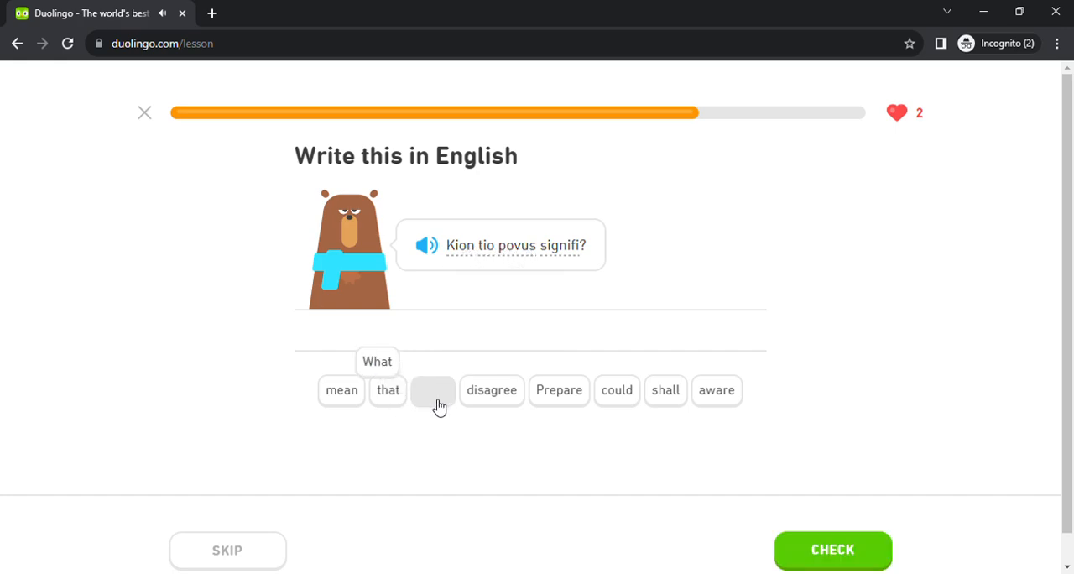
{"action": "left_click", "coordinate": [617, 390]}
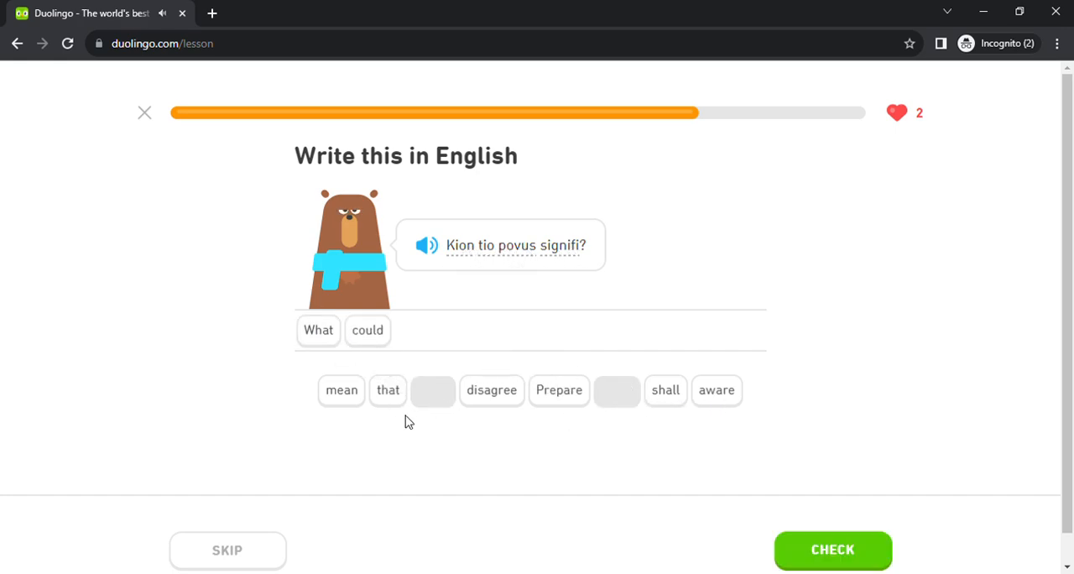
{"action": "left_click", "coordinate": [387, 390]}
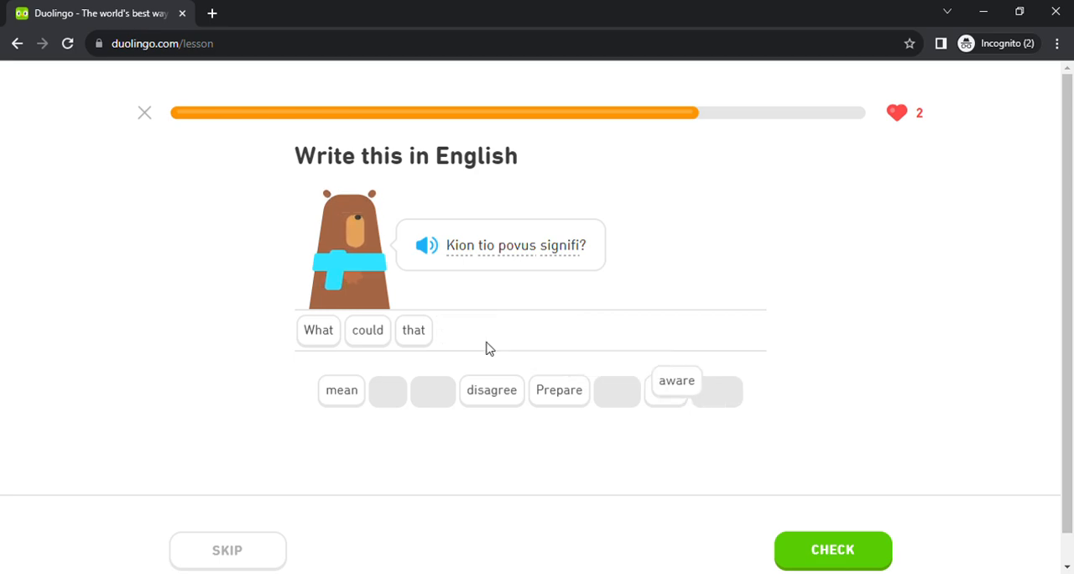
{"action": "left_click", "coordinate": [832, 550]}
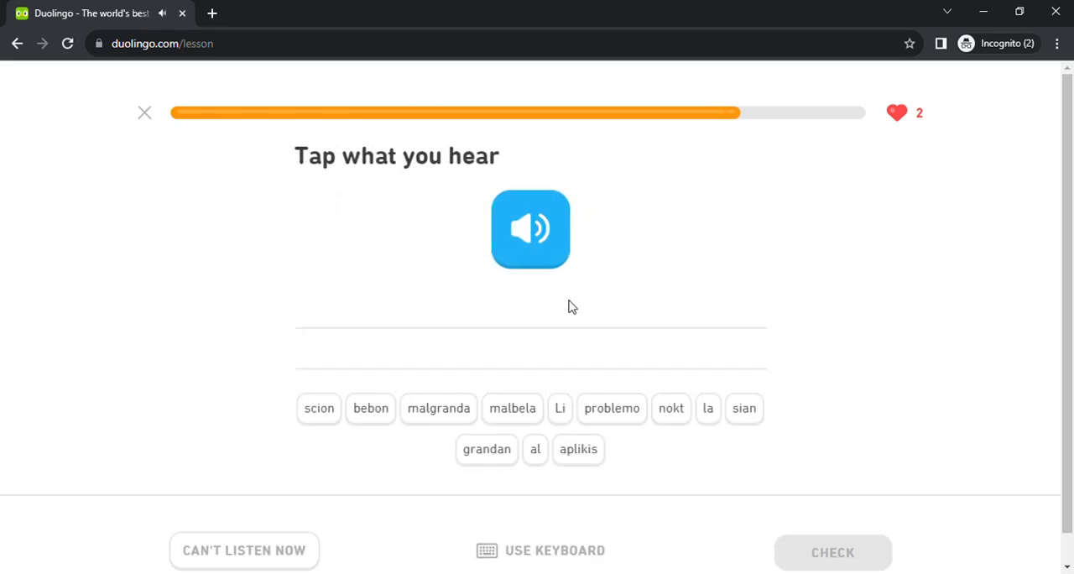
Assemble the heard sentence 'Li aplikis sian grandan scion' from the word tiles
{"action": "left_click", "coordinate": [561, 408]}
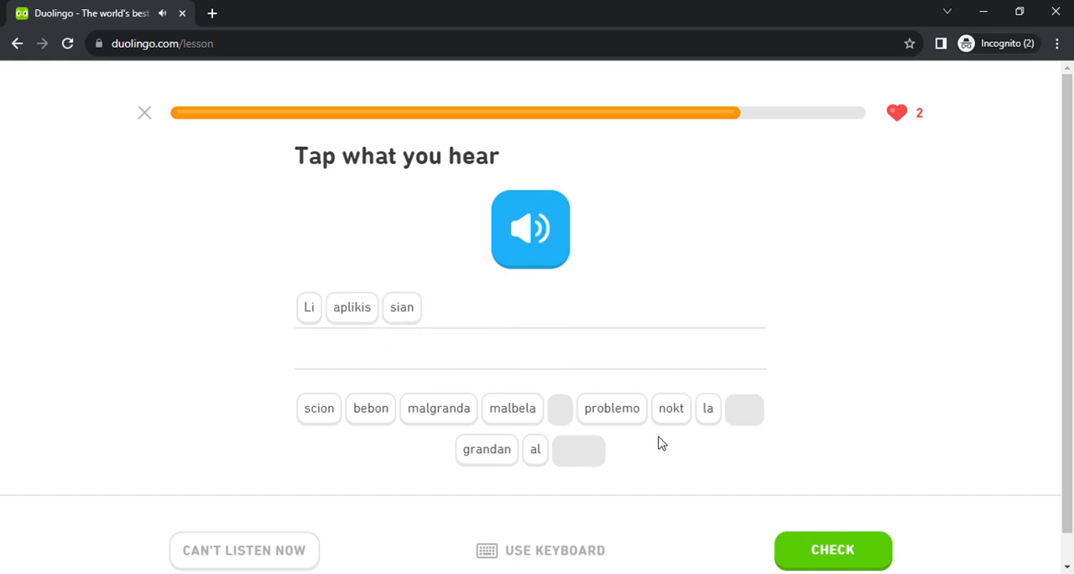
{"action": "left_click", "coordinate": [319, 410]}
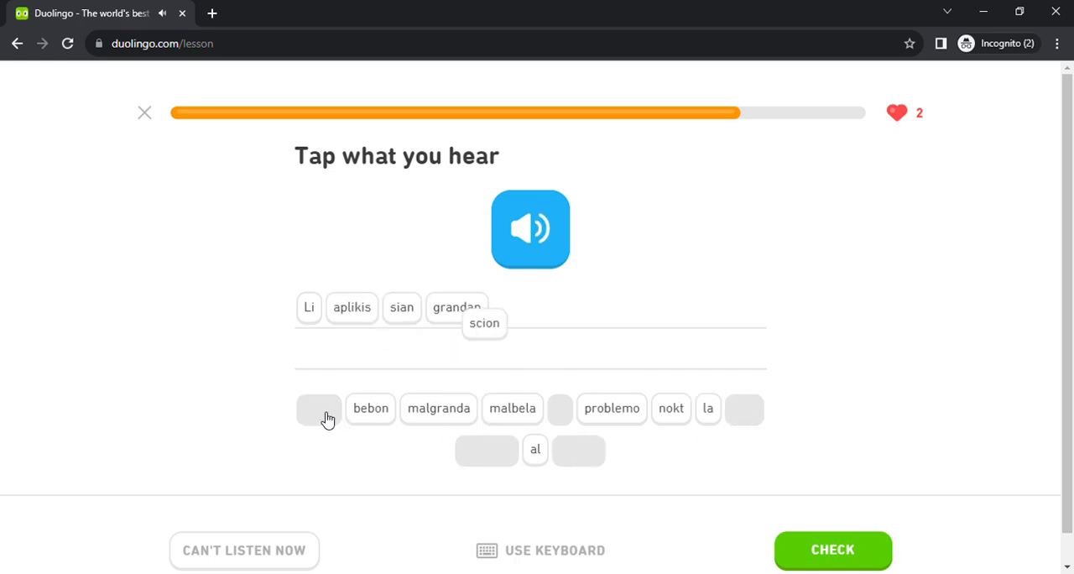